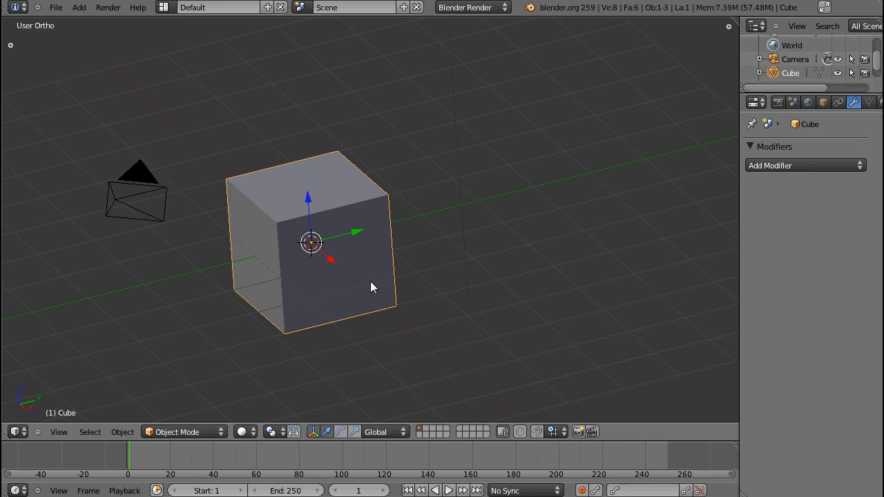
mouse_move(396, 271)
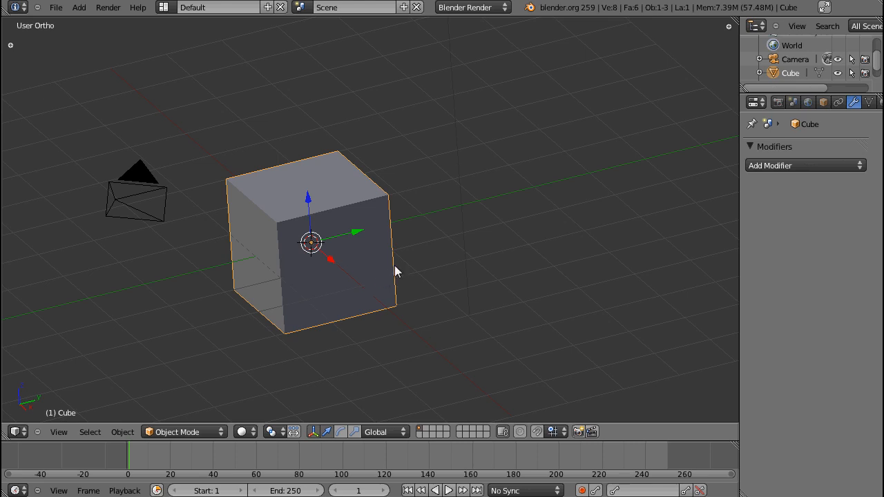
mouse_move(427, 268)
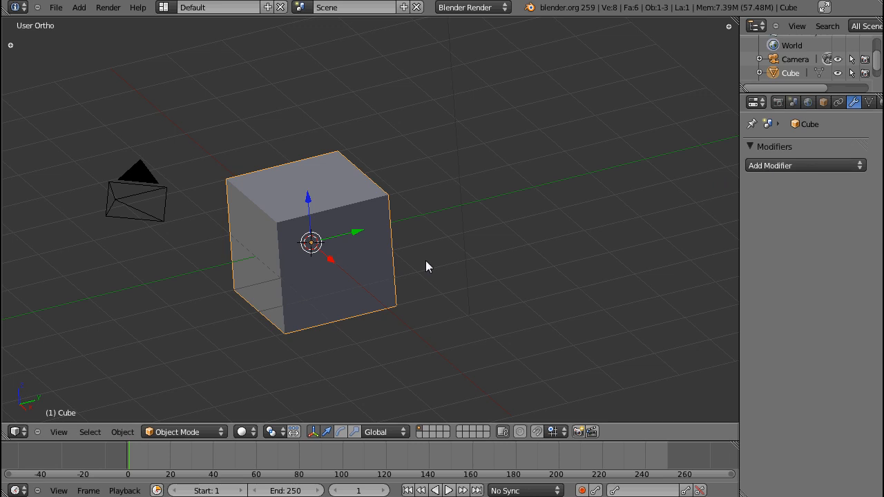
mouse_move(517, 237)
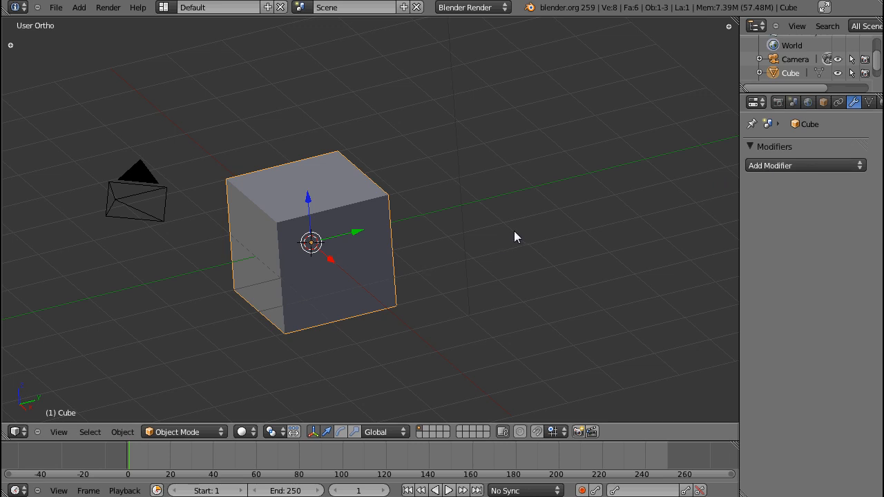
mouse_move(520, 241)
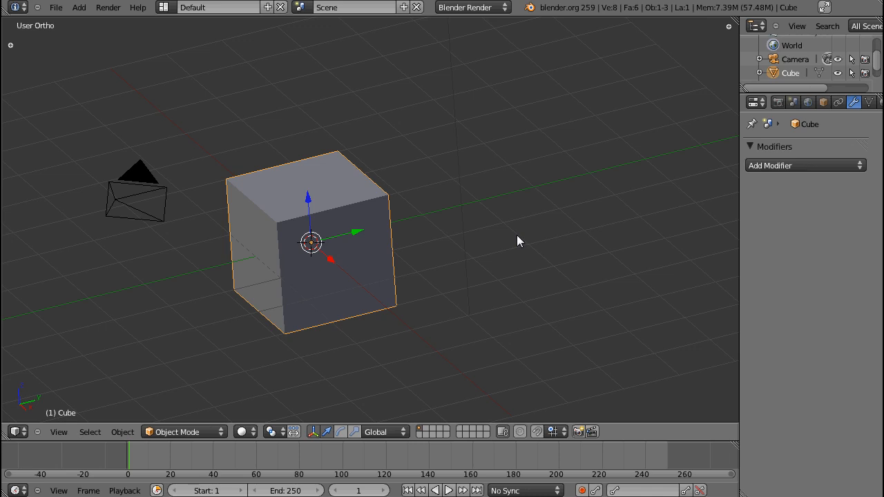
mouse_move(424, 286)
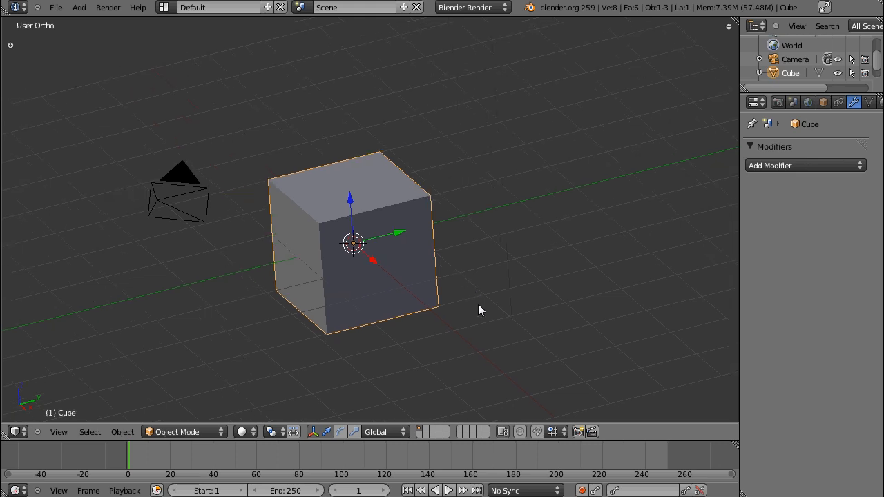
- Put the cube into Edit Mode with all geometry selected and type 'bevel'
key(Tab)
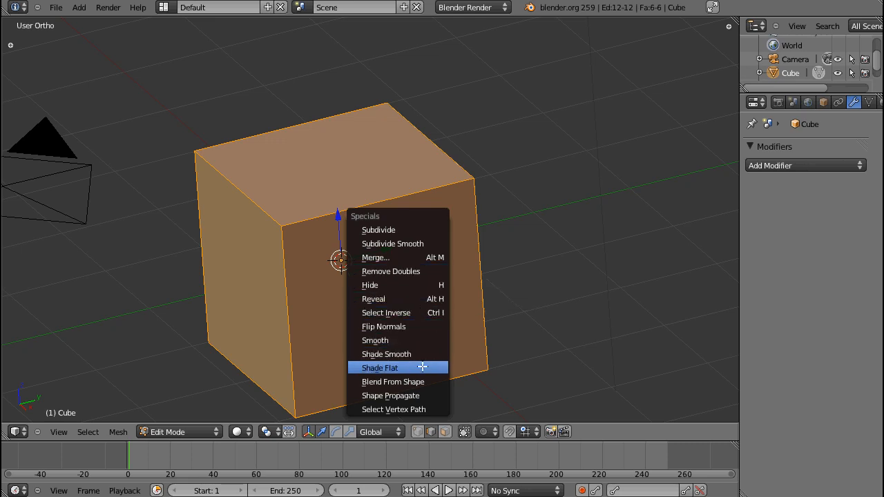
mouse_move(378, 229)
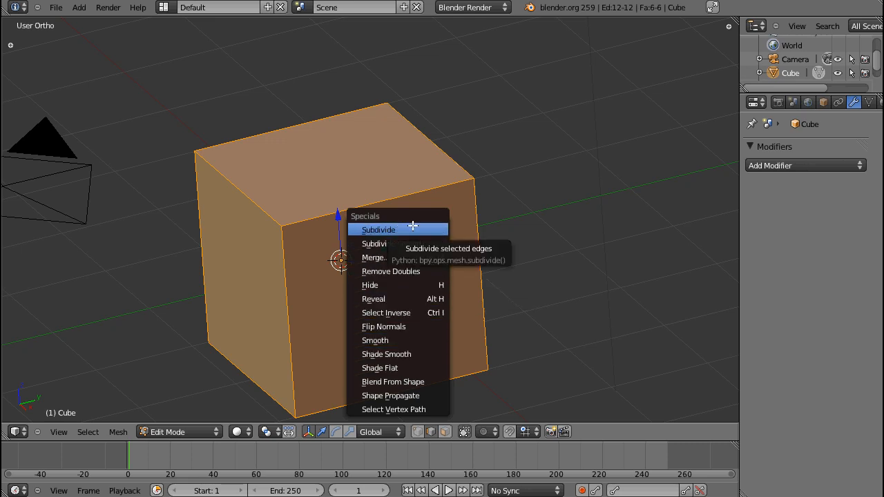
mouse_move(402, 404)
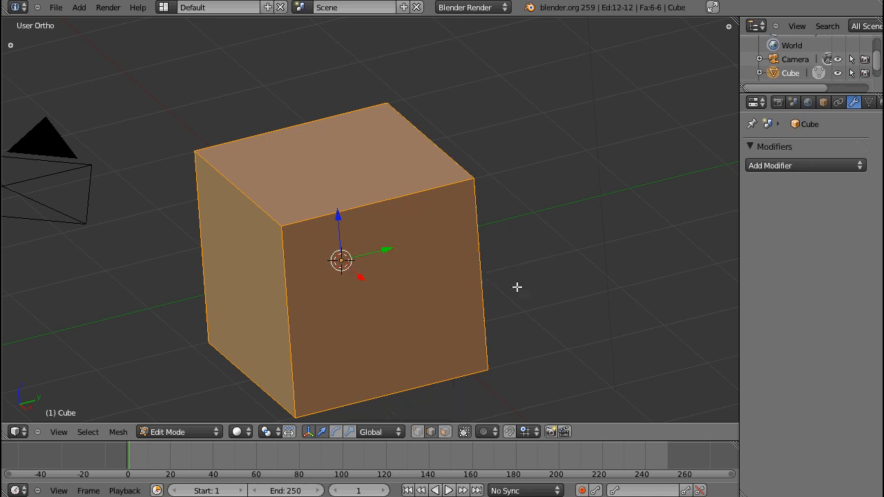
text(bevel)
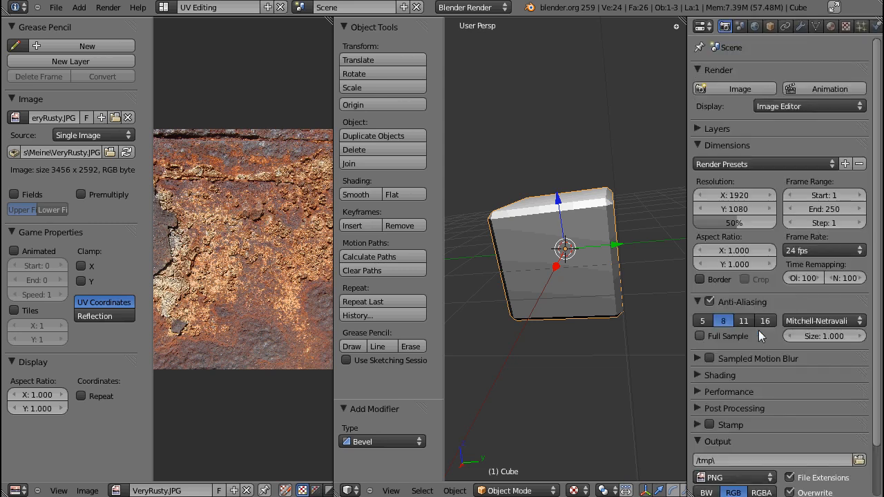
- Show the cube's Bevel modifier panel, with width 0.1000 and limit method None
click(801, 25)
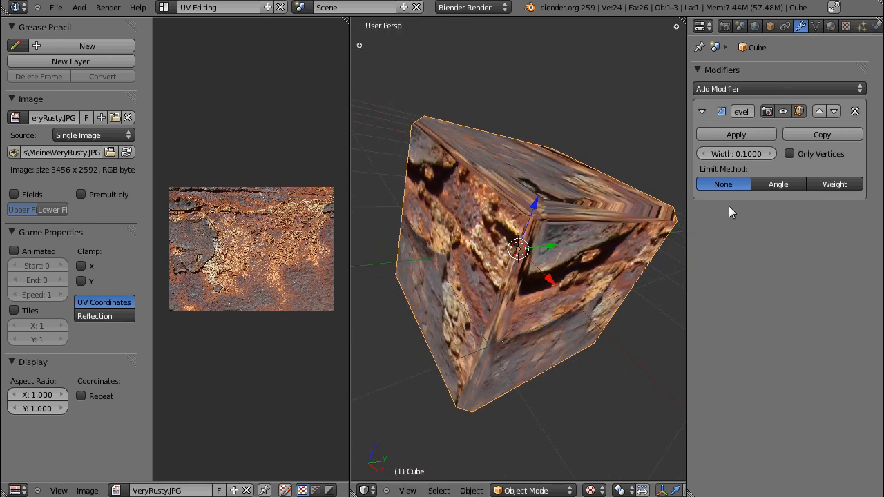
- Enable Only Vertices on the Bevel modifier and orbit to inspect the rounded corners
click(789, 153)
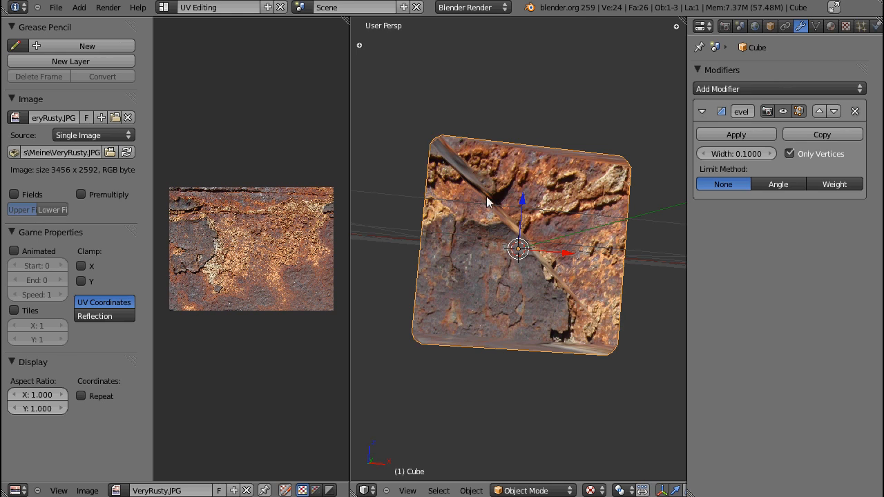
drag(518, 249, 539, 304)
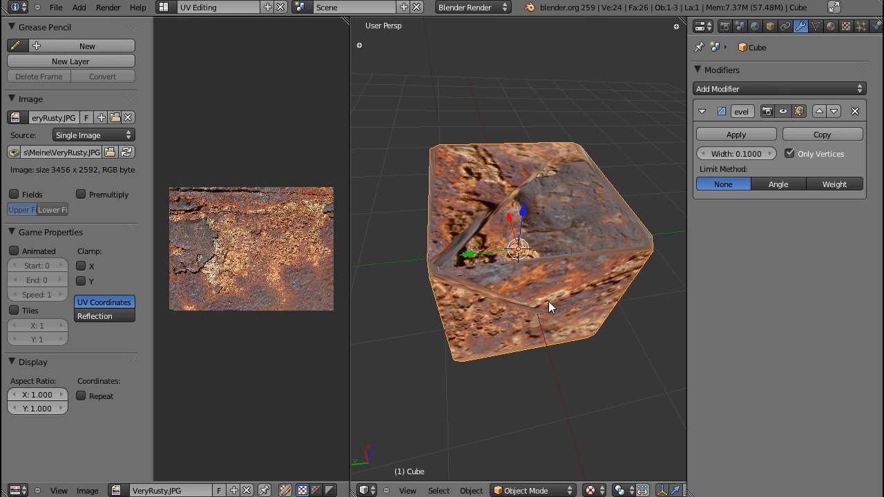
drag(549, 308, 590, 223)
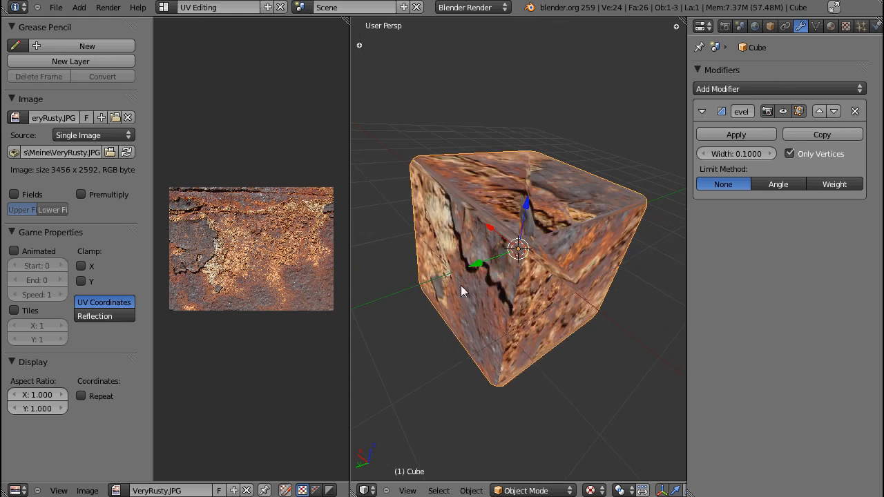
drag(463, 290, 615, 309)
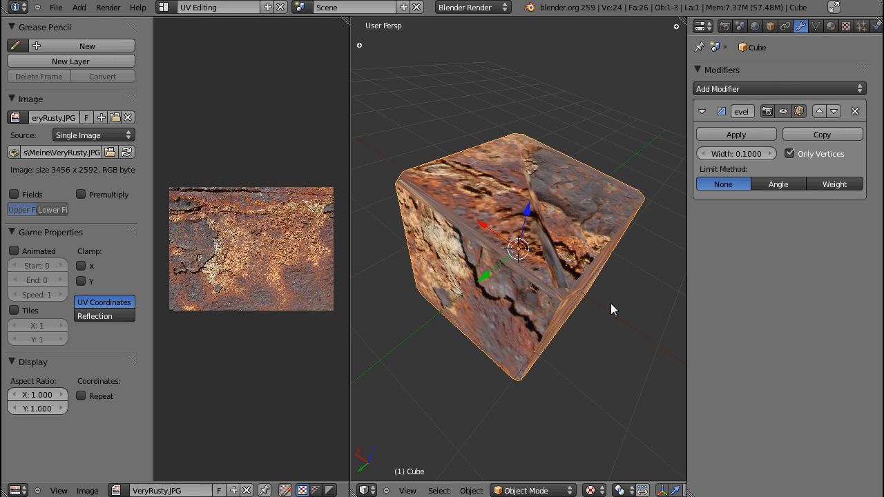
mouse_move(790, 175)
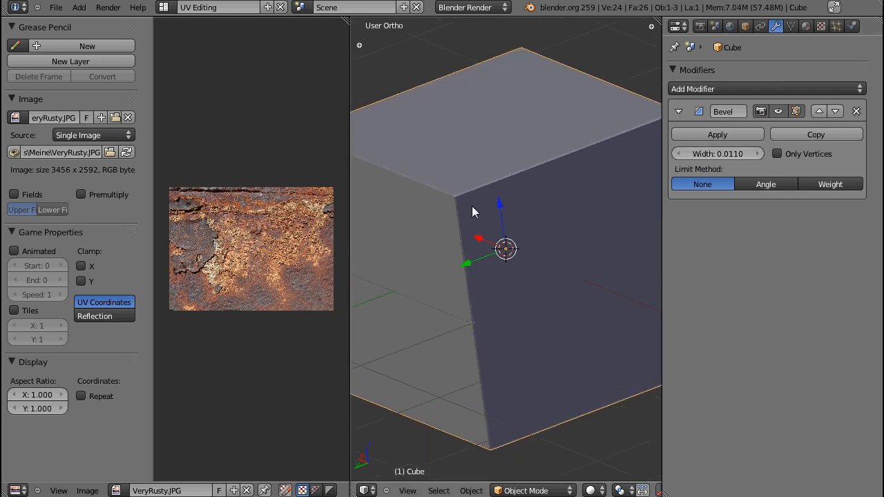
- Widen the bevel to 0.0510 and set the Angle limit method at 30°
drag(475, 211, 519, 309)
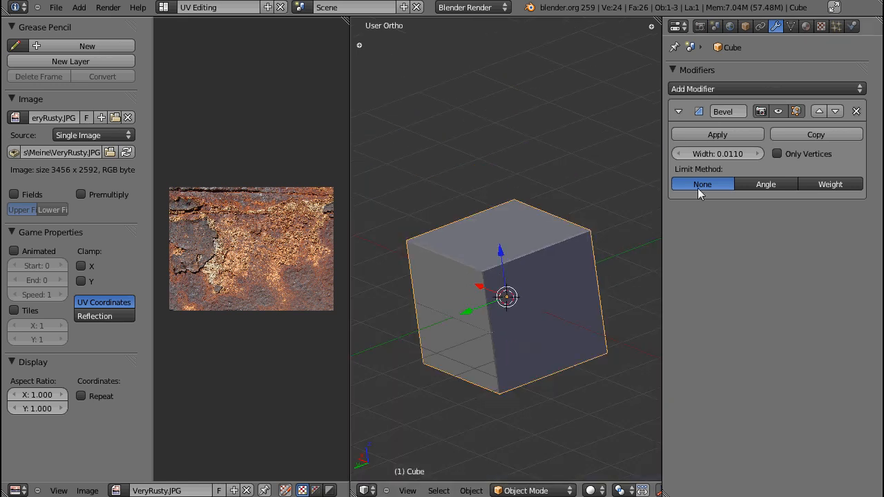
drag(698, 153, 739, 153)
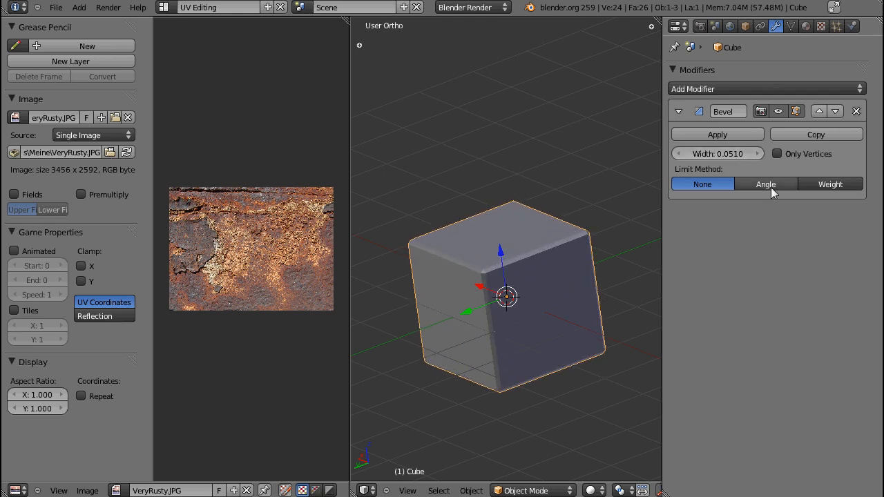
click(766, 184)
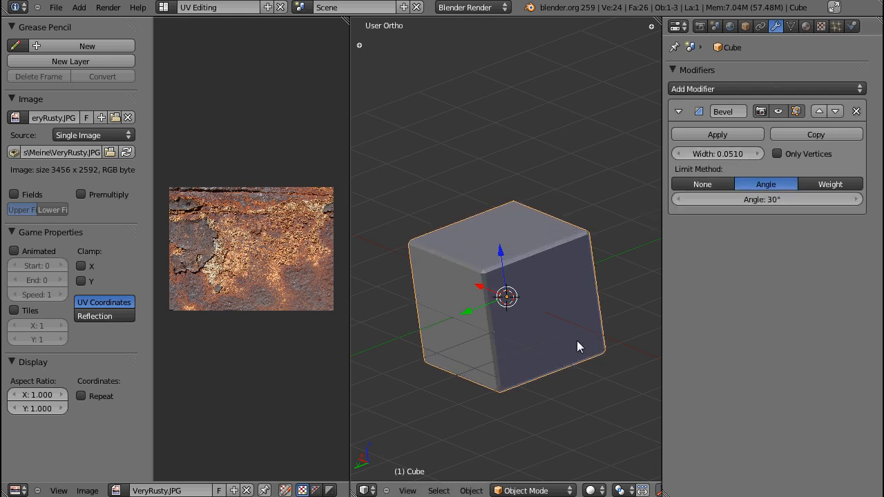
key(KP_1)
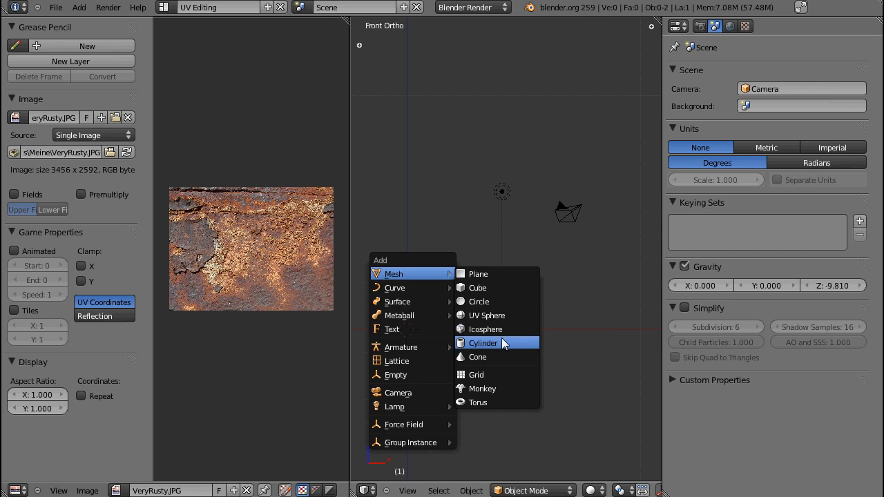
- Add a new cube mesh and switch to face select mode
click(475, 288)
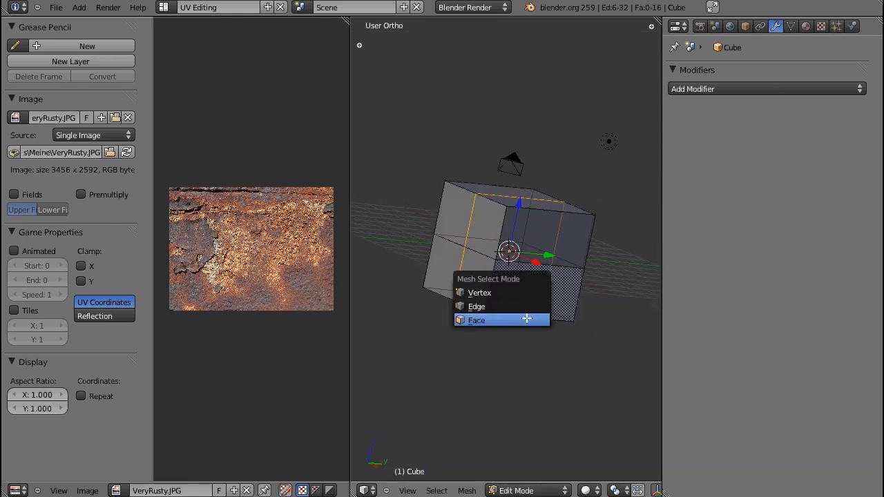
click(476, 320)
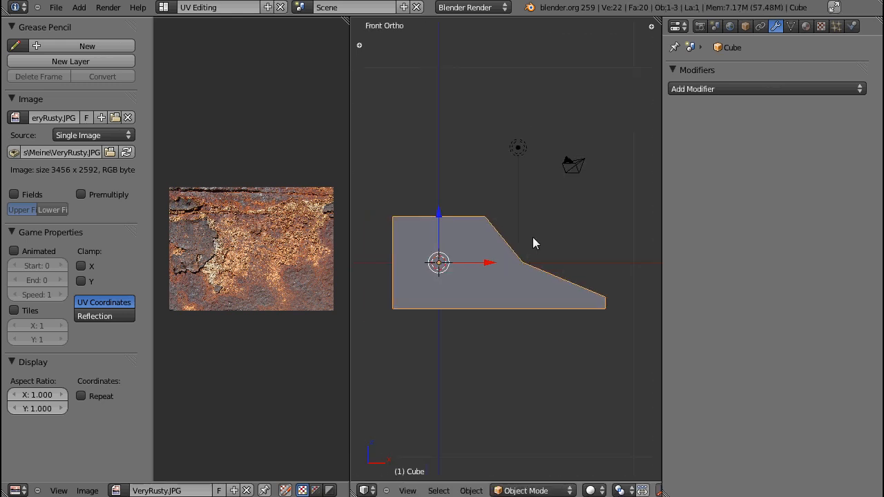
- Add a Bevel modifier using the Angle limit method, with the angle set to 80°
click(760, 88)
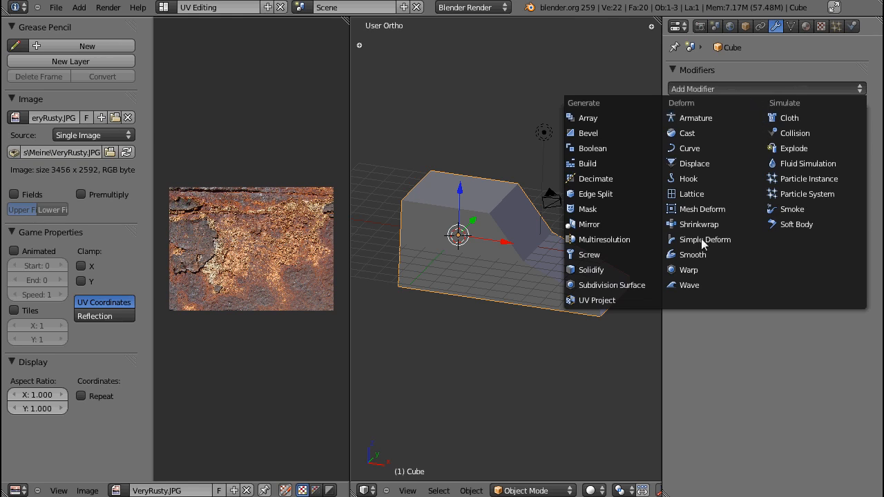
click(592, 133)
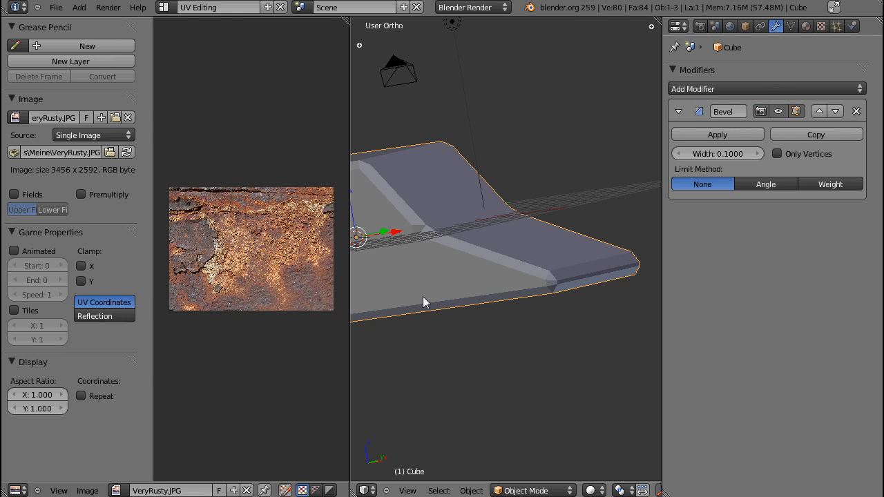
mouse_move(345, 444)
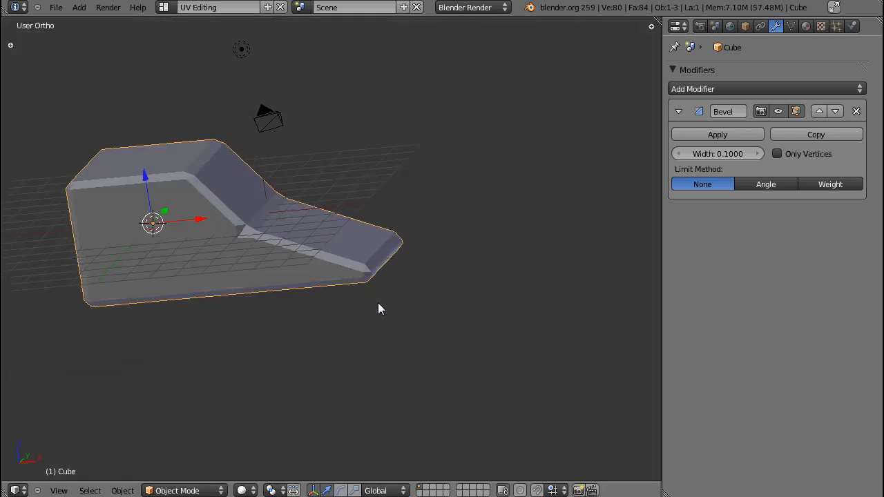
click(766, 184)
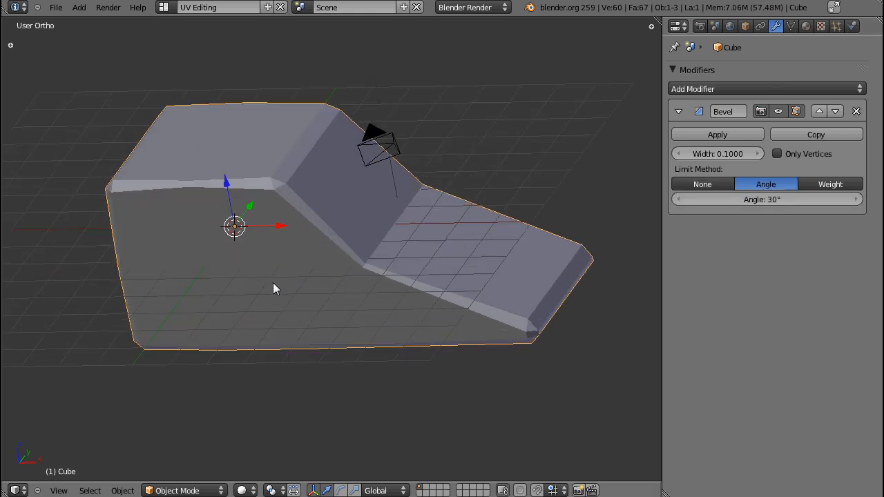
mouse_move(767, 199)
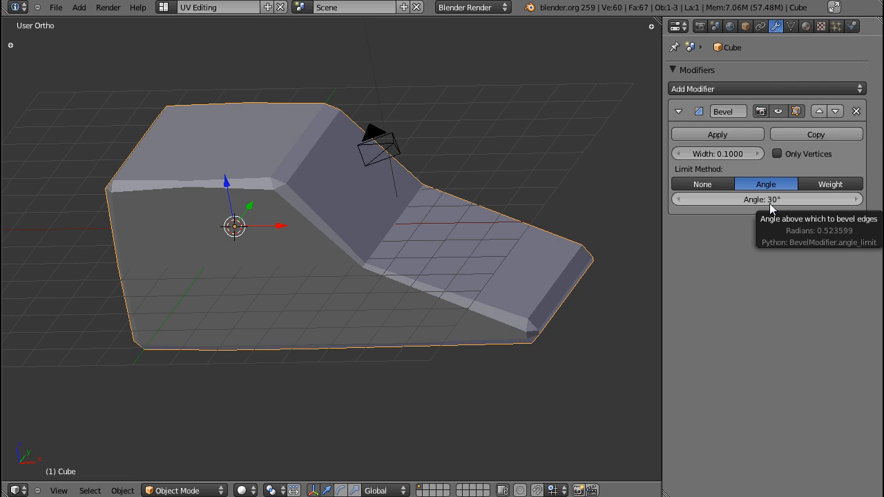
mouse_move(308, 183)
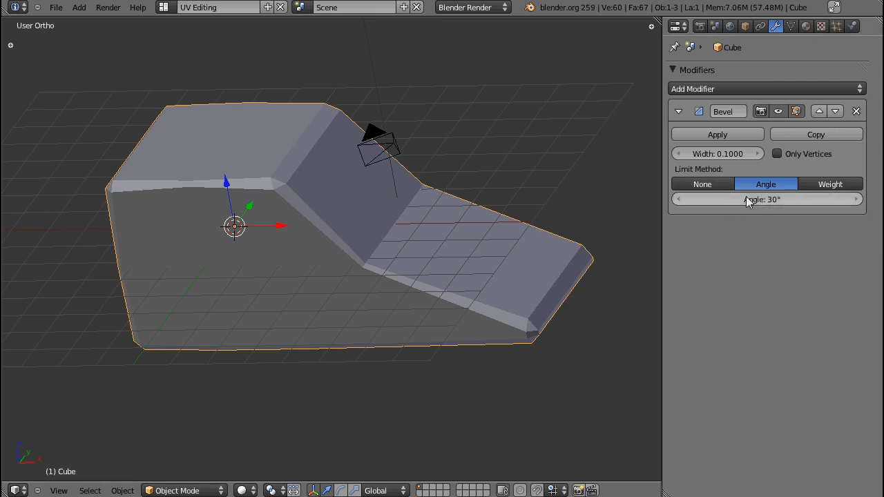
drag(746, 198, 809, 199)
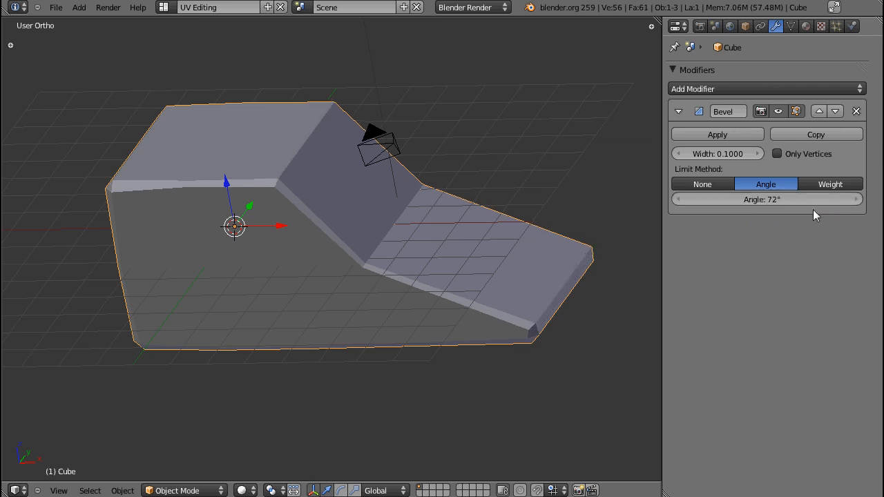
mouse_move(289, 211)
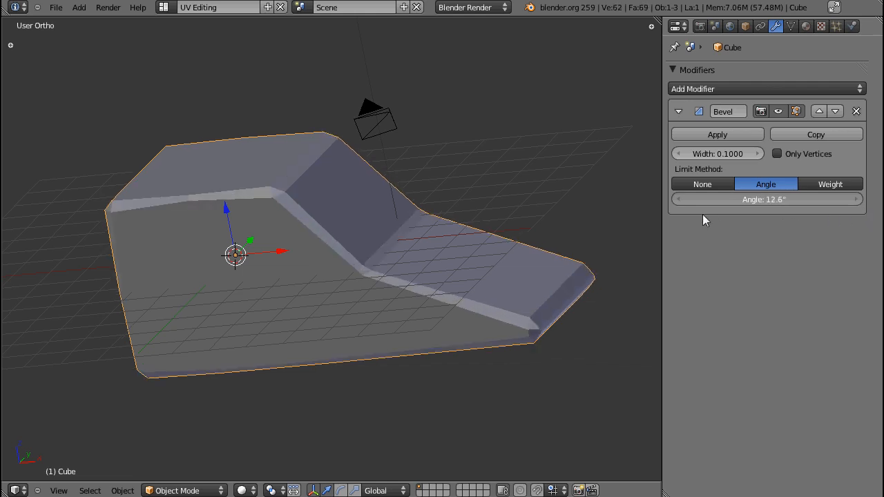
drag(726, 199, 774, 199)
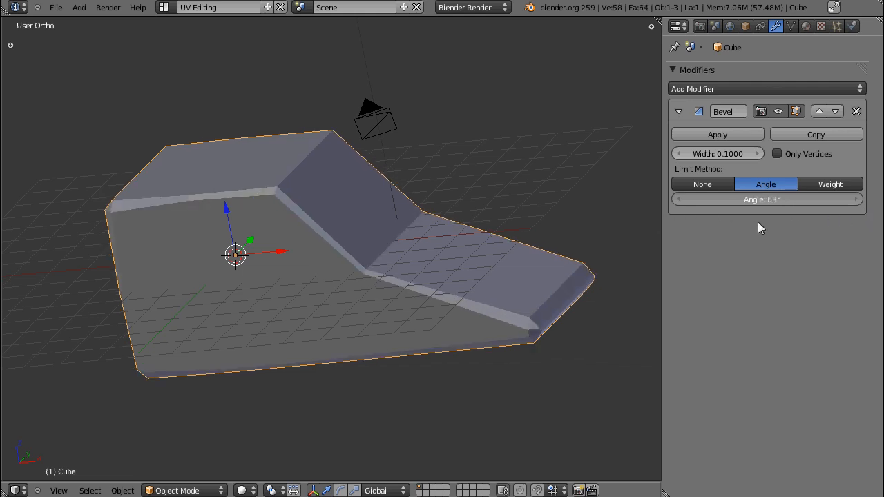
drag(760, 199, 824, 199)
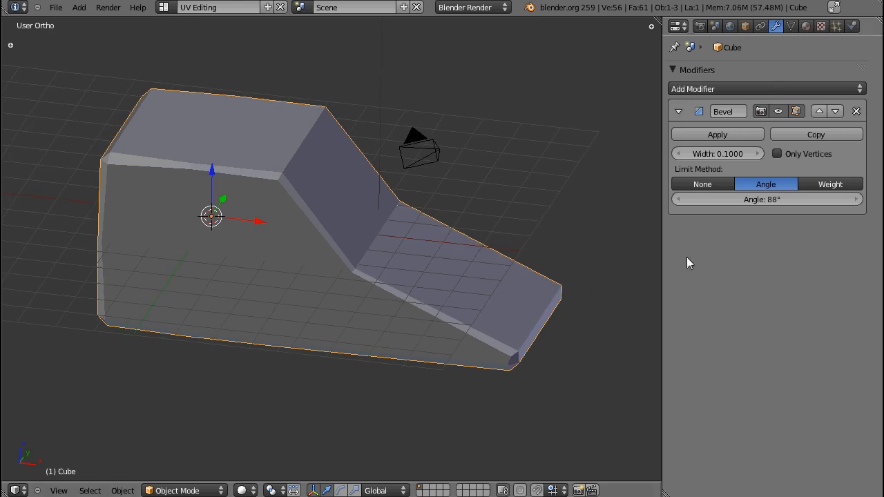
drag(760, 199, 739, 199)
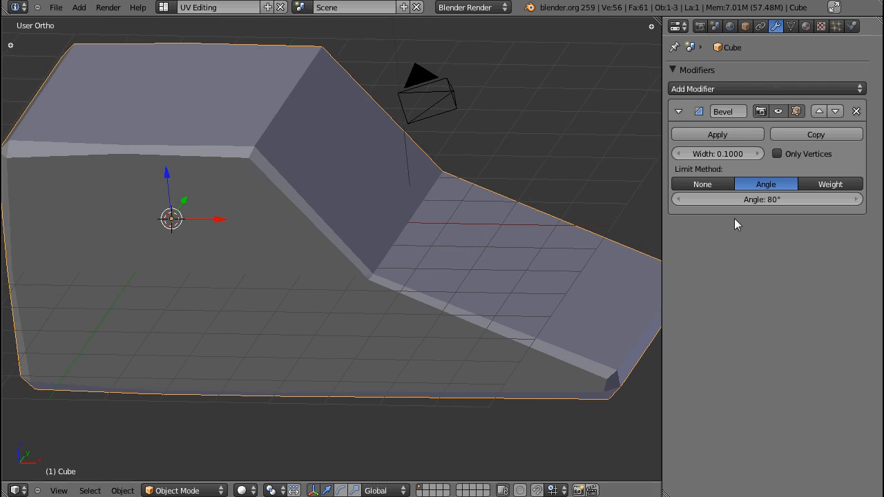
- Switch the Bevel limit method to Weight, then toggle into Edit Mode and back
click(831, 183)
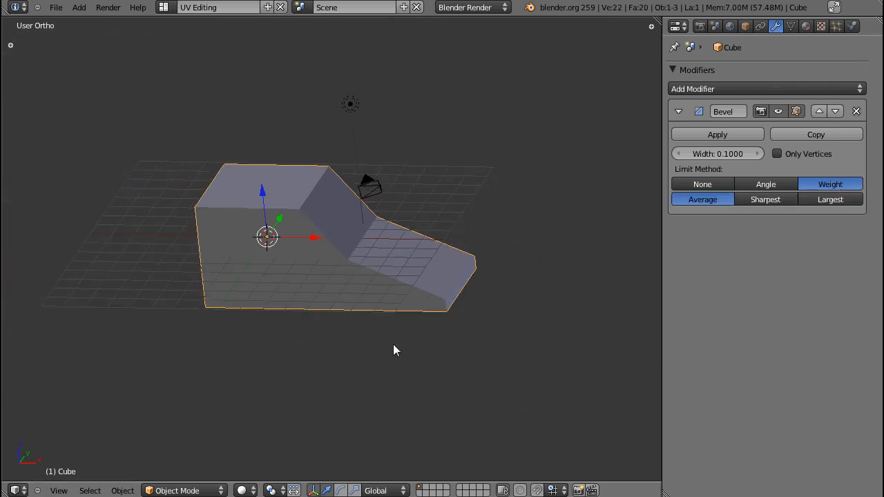
mouse_move(402, 331)
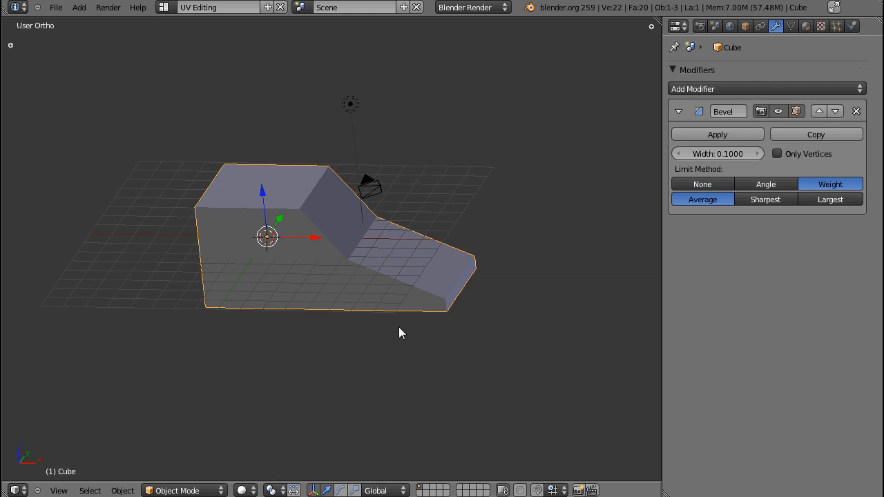
key(Tab)
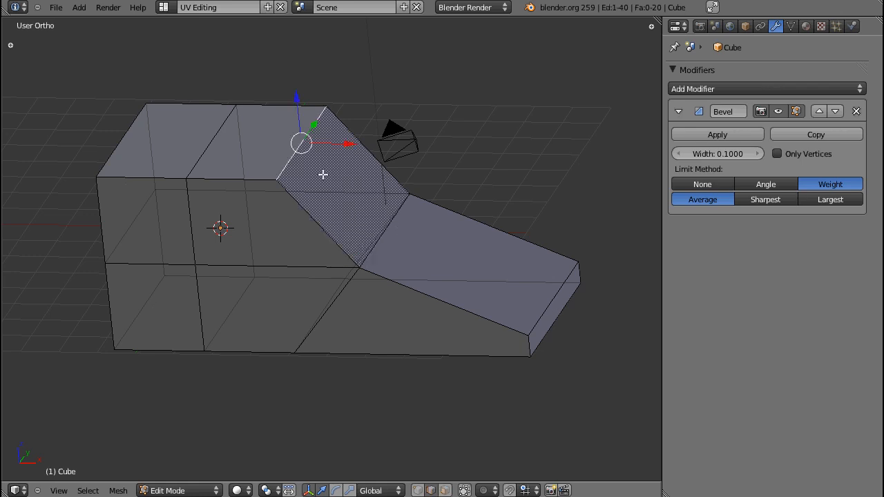
mouse_move(424, 258)
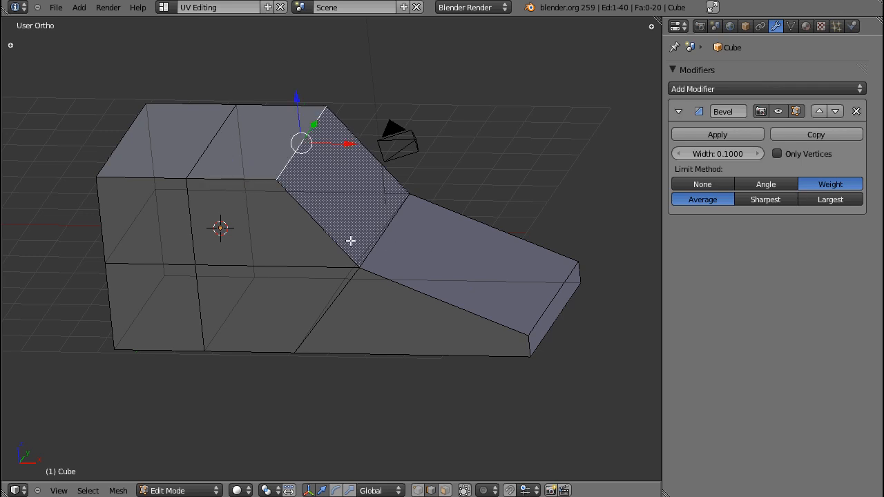
key(Tab)
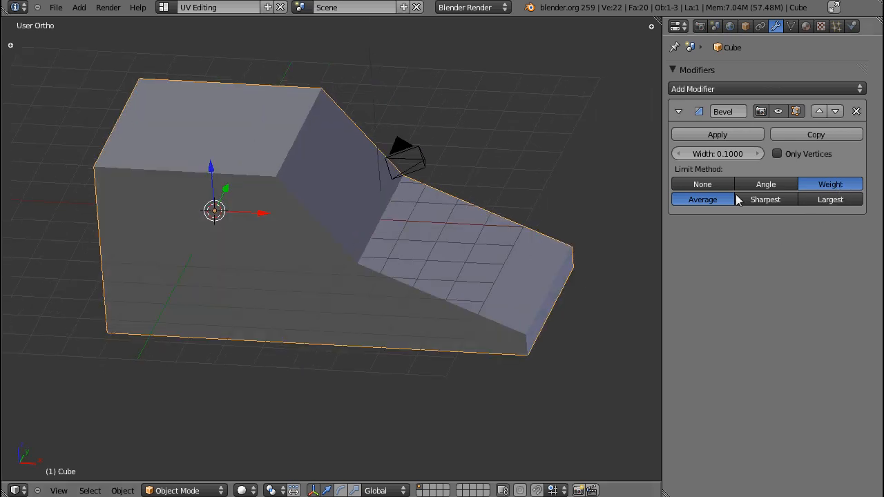
mouse_move(702, 166)
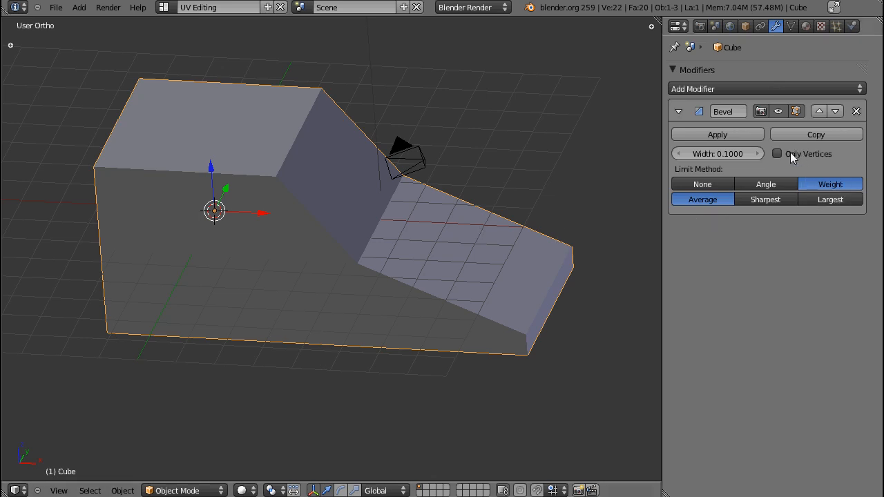
mouse_move(782, 159)
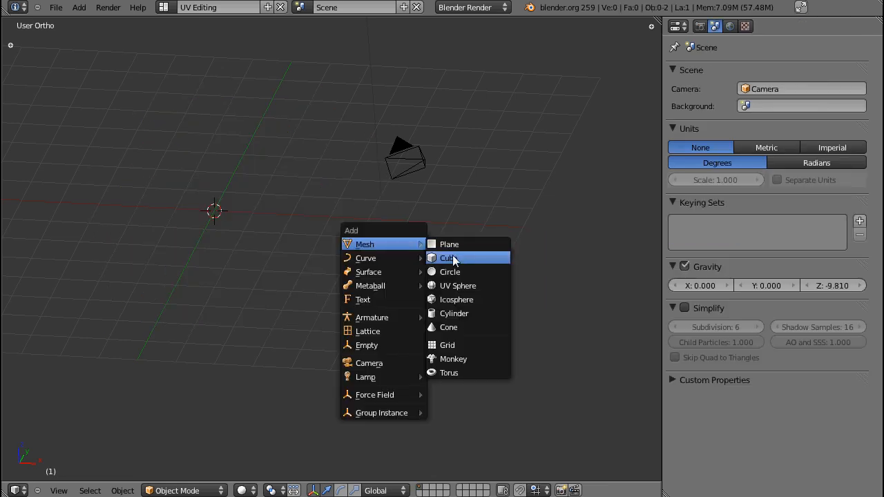
- Add a cube, bevel its vertices at width 0.68, apply the modifier, and enter Edit Mode
click(447, 258)
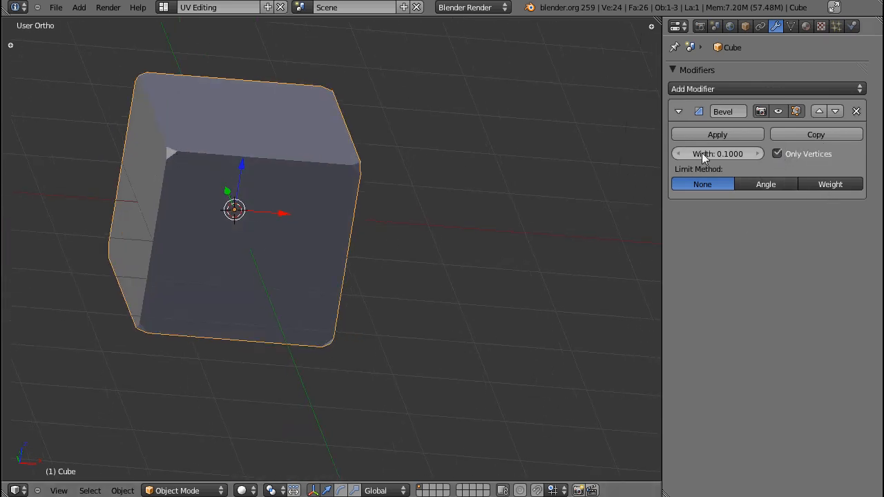
drag(717, 153, 732, 153)
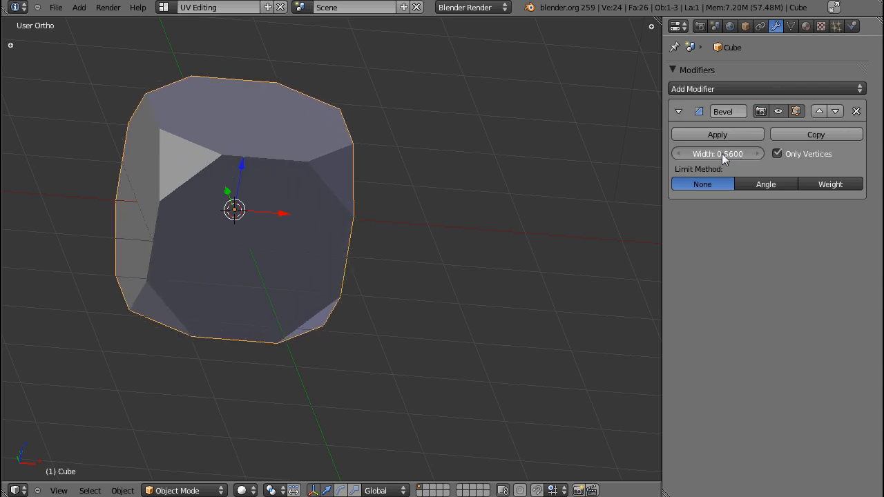
drag(704, 153, 732, 154)
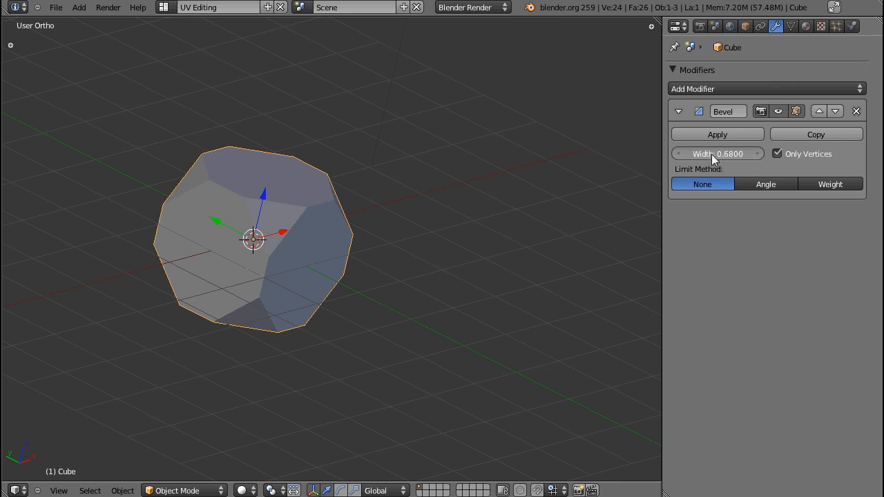
click(717, 134)
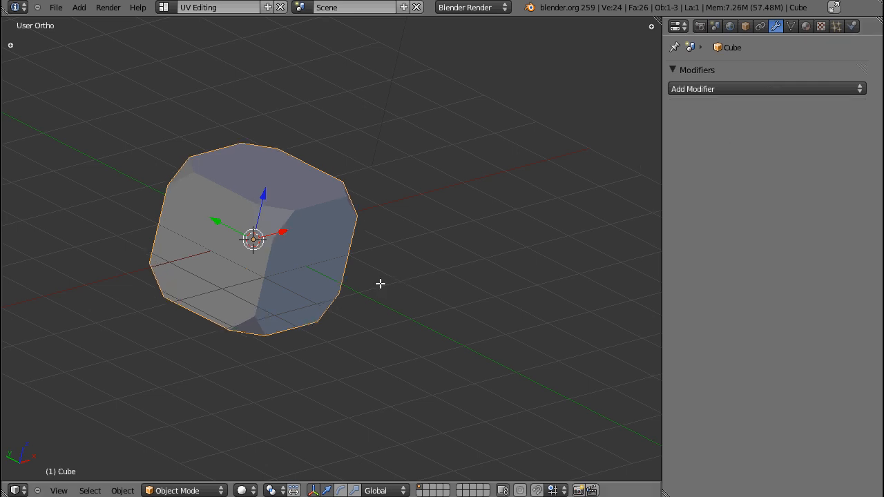
key(Tab)
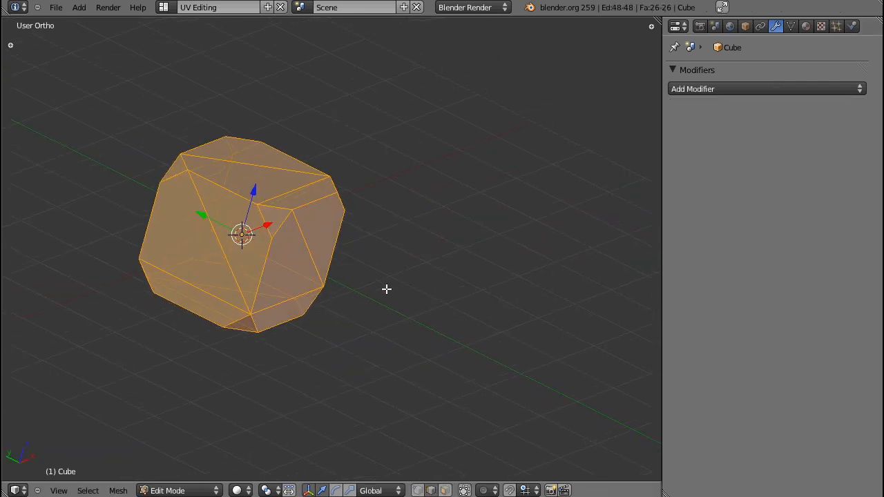